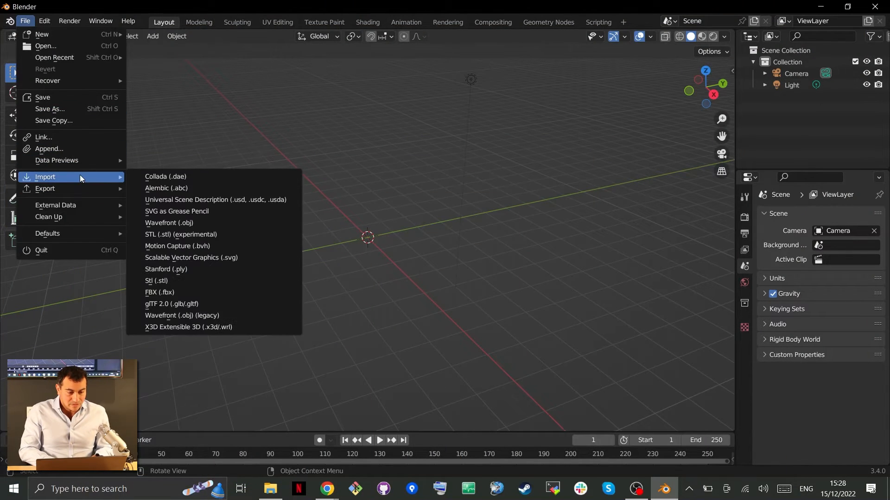
mouse_move(214, 308)
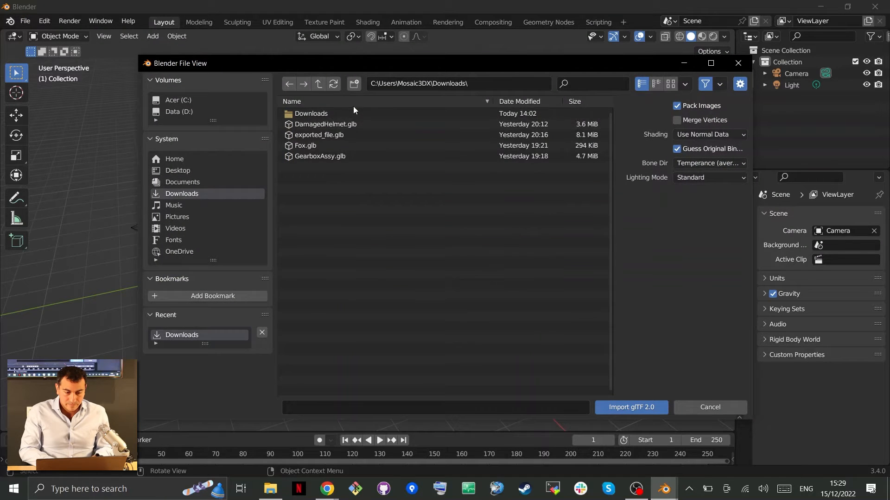
Step: Import DamagedHelmet.glb from Downloads as glTF 2.0 and switch on material preview
left_click(630, 408)
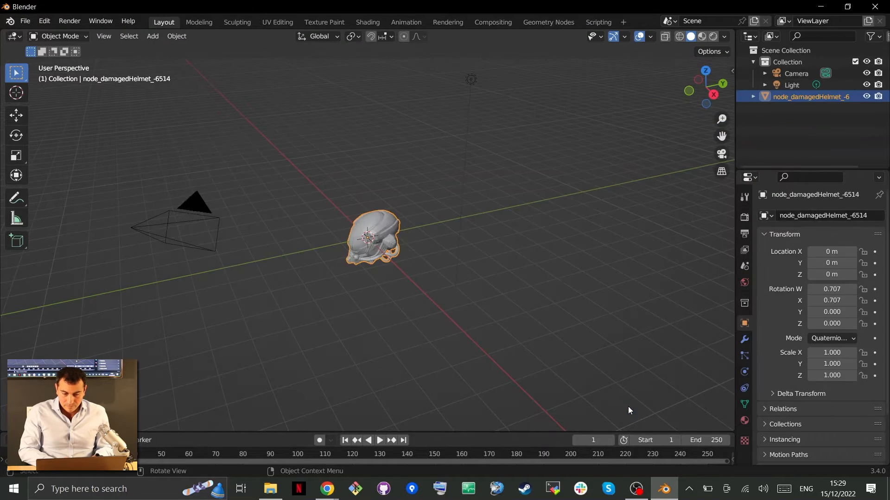
left_click(702, 36)
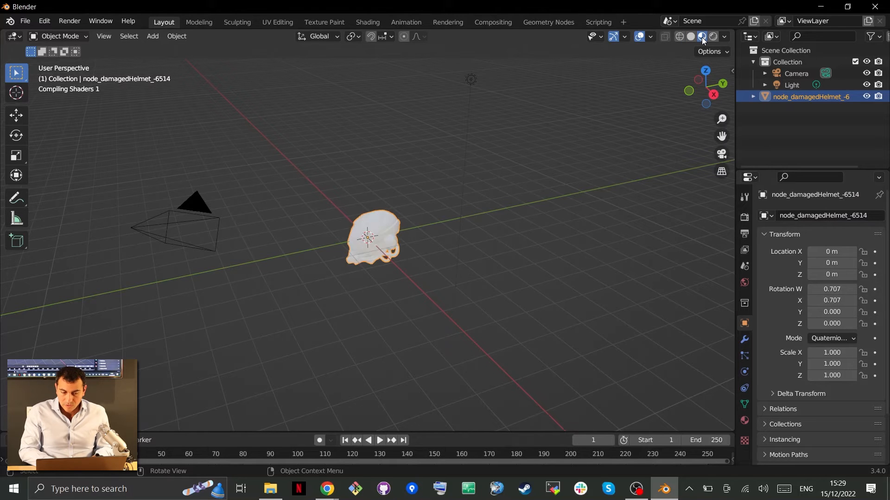
Step: Show the helmet in Material Preview shading with its textured, reflective materials
left_click(701, 36)
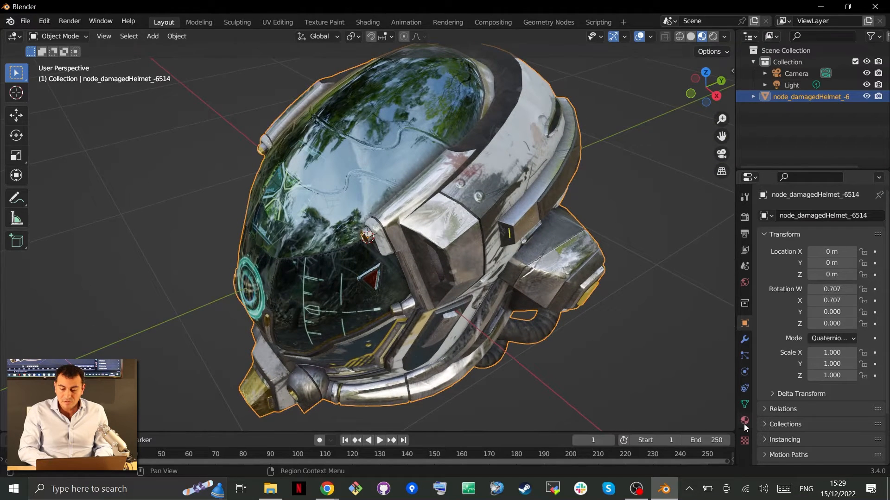
Step: Raise the helmet material's Emission Strength from 1.000 to 101.7
left_click(744, 420)
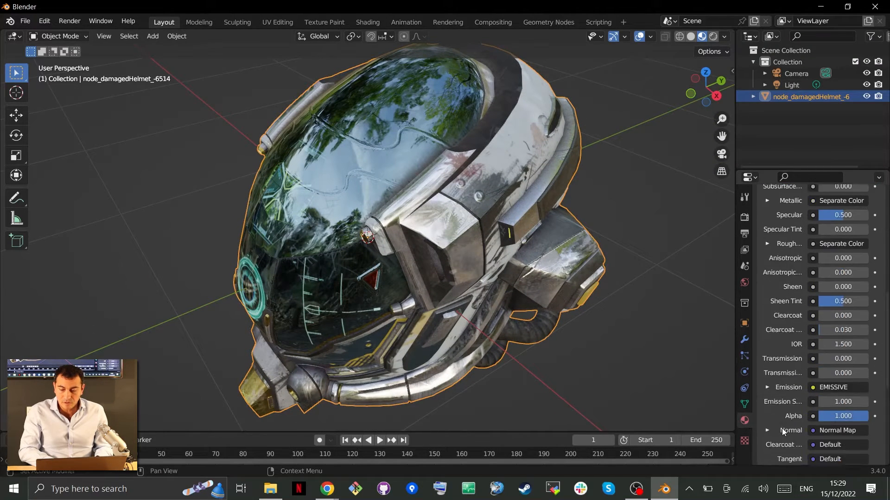
scroll("down", 3)
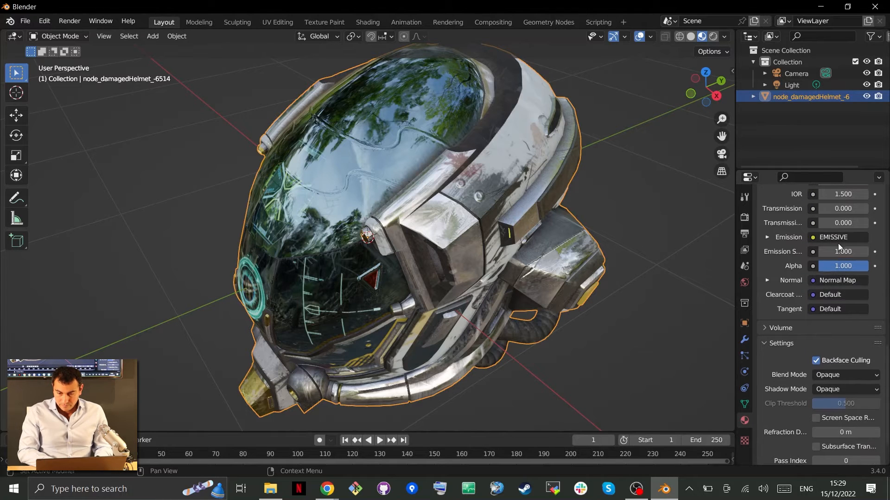
left_click(843, 251)
type("101.700")
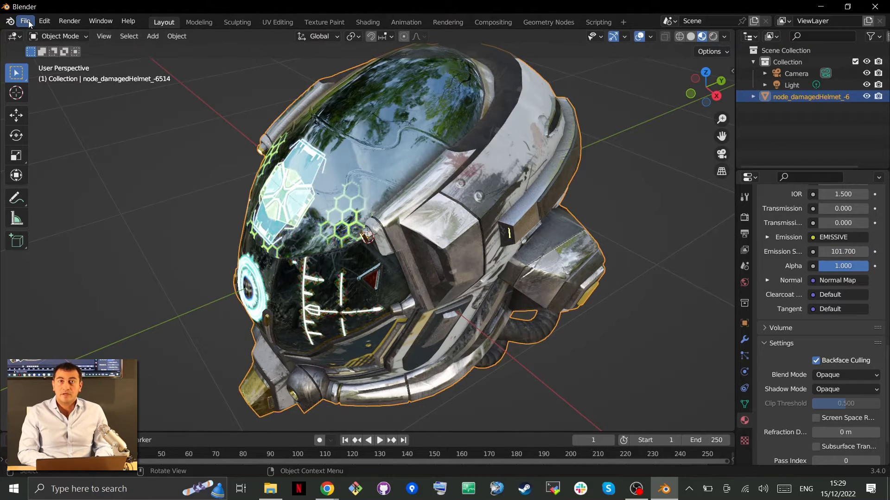
Step: Start a glTF 2.0 export of the scene as glTF Binary (.glb) into Documents
left_click(25, 21)
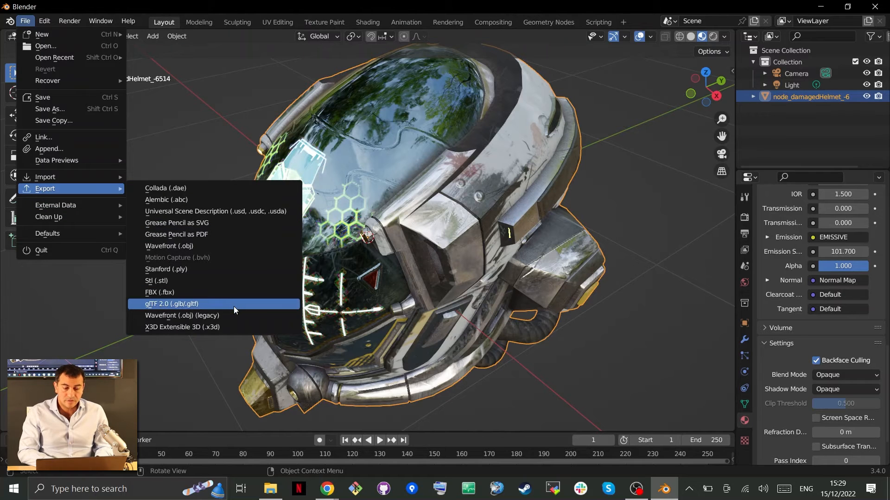
left_click(171, 303)
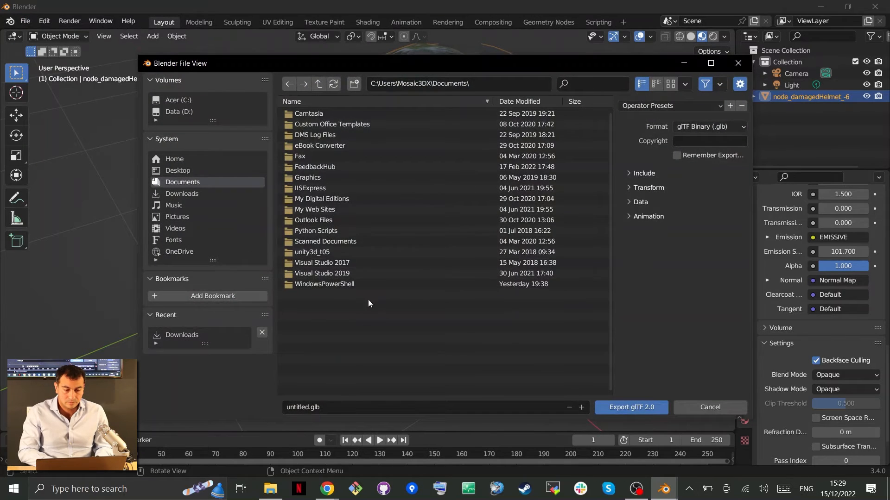
left_click(181, 193)
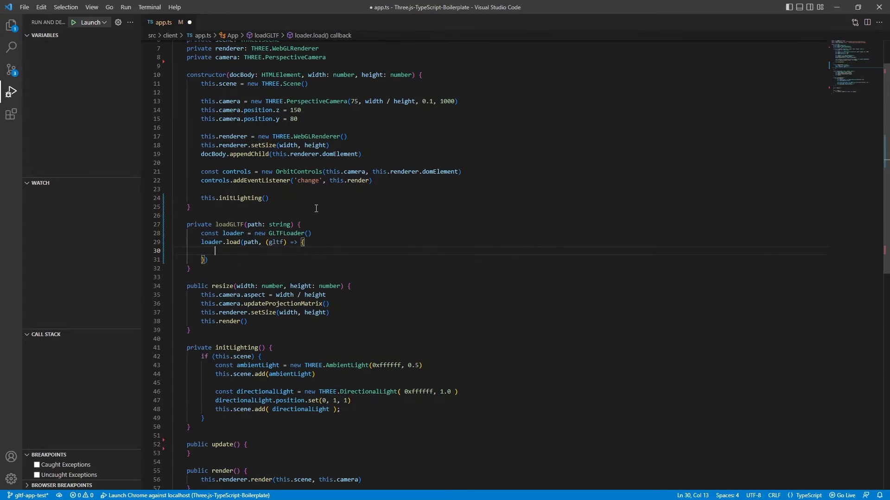
Step: Write this.scene.add(gltf.scene) inside the loader.load callback in app.ts
type("this.scene.add(")
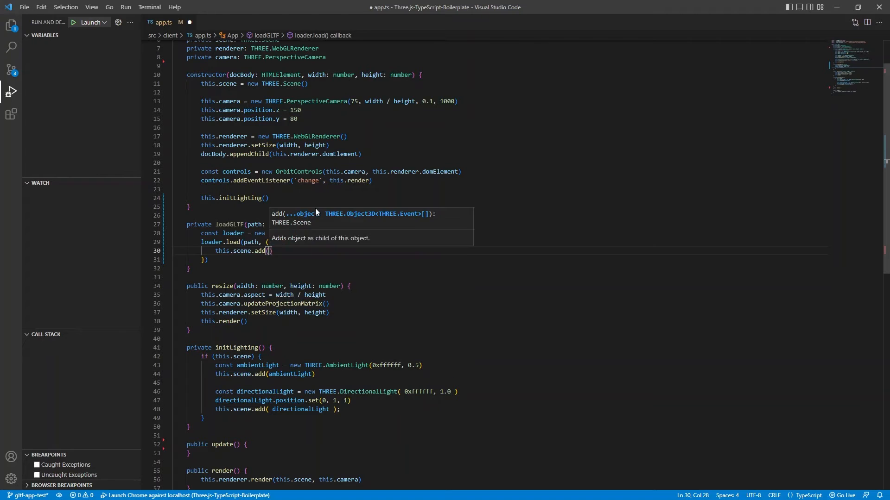
type("gltf.scene")
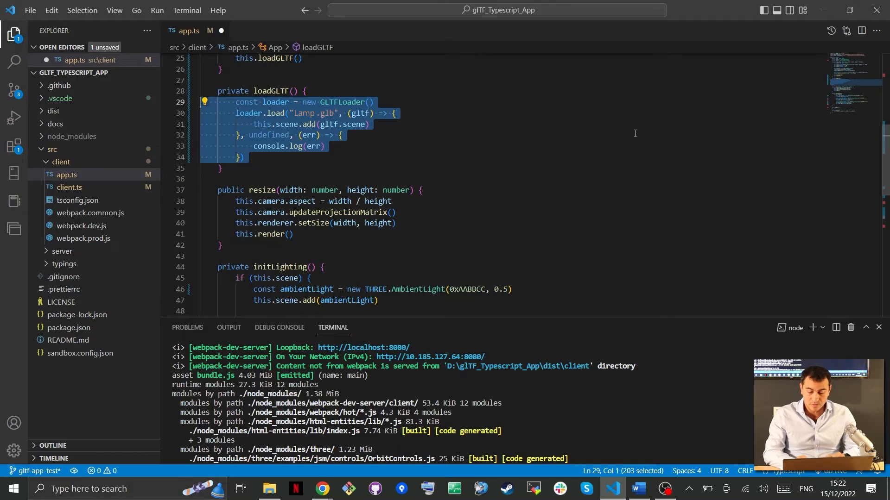
mouse_move(540, 132)
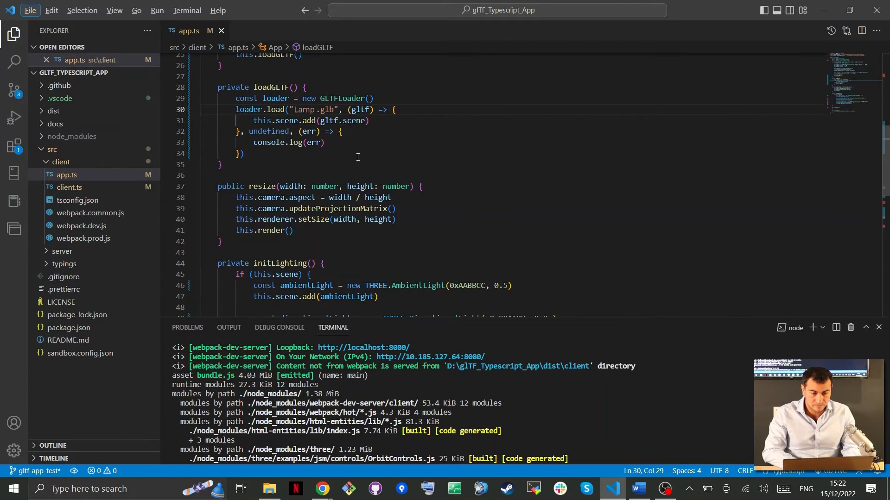
scroll("down", 3)
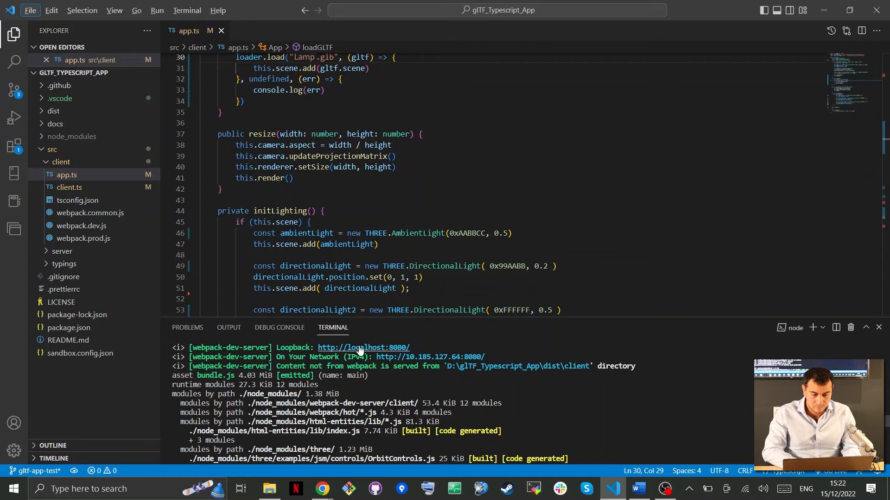